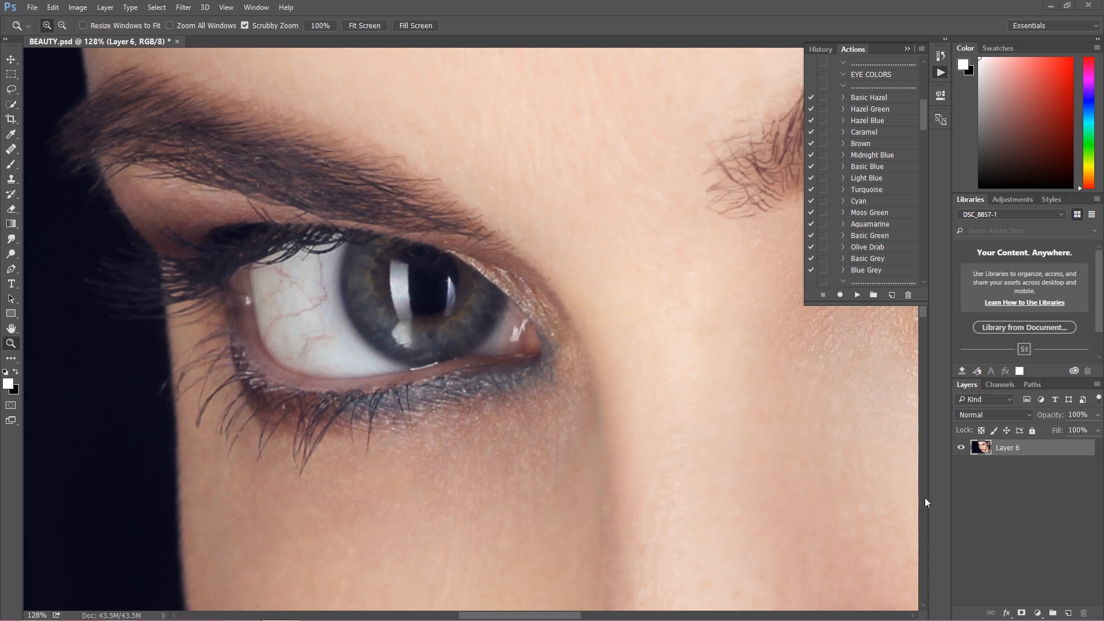
mouse_move(434, 295)
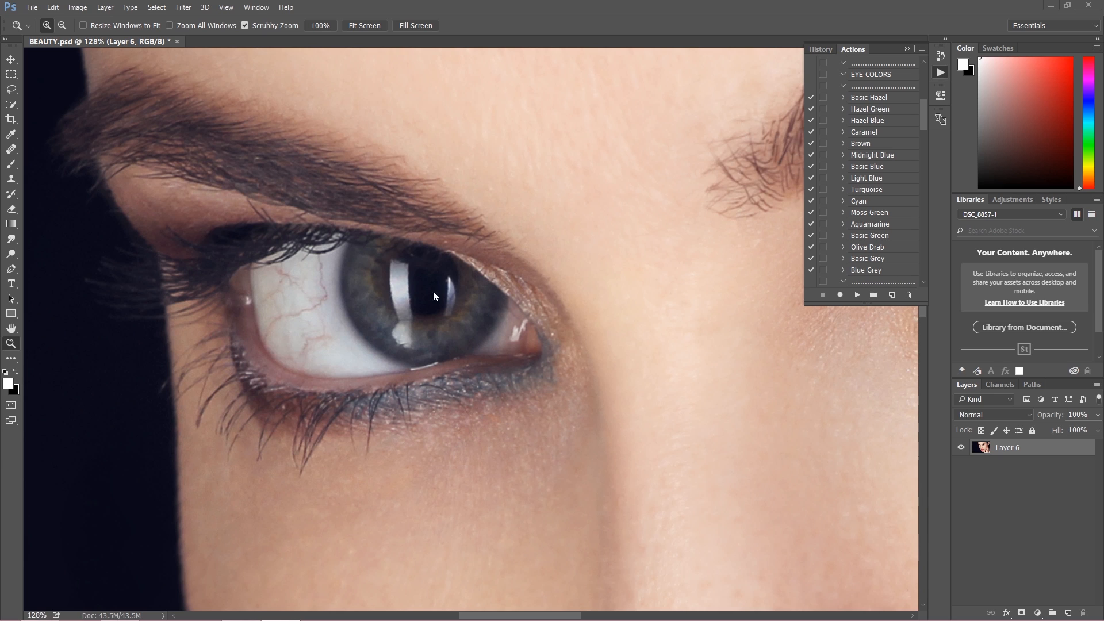
mouse_move(500, 393)
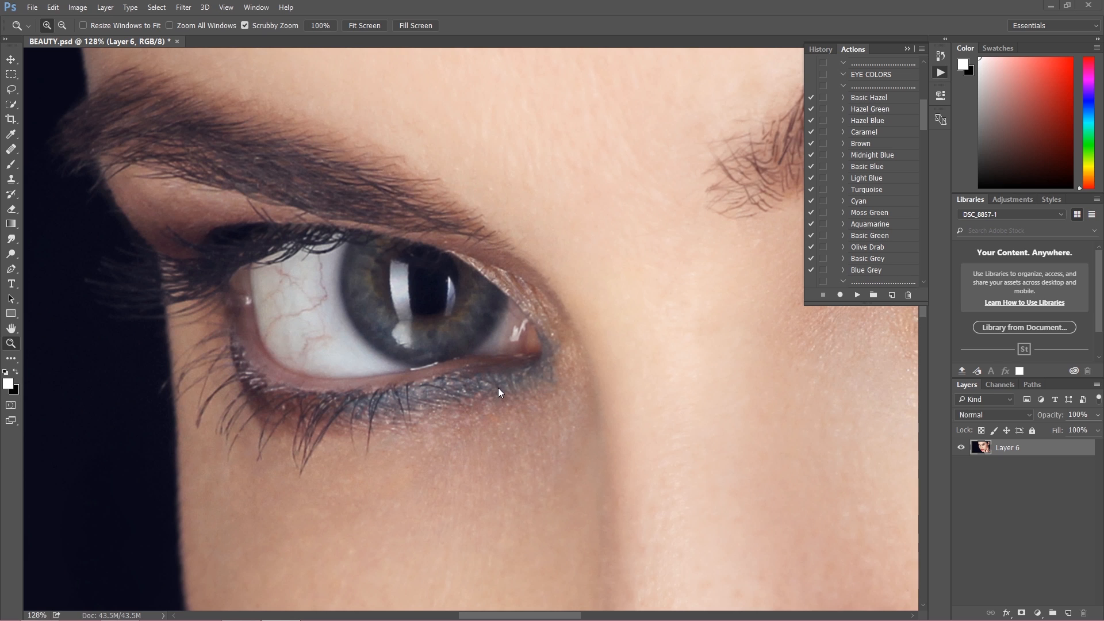
mouse_move(488, 384)
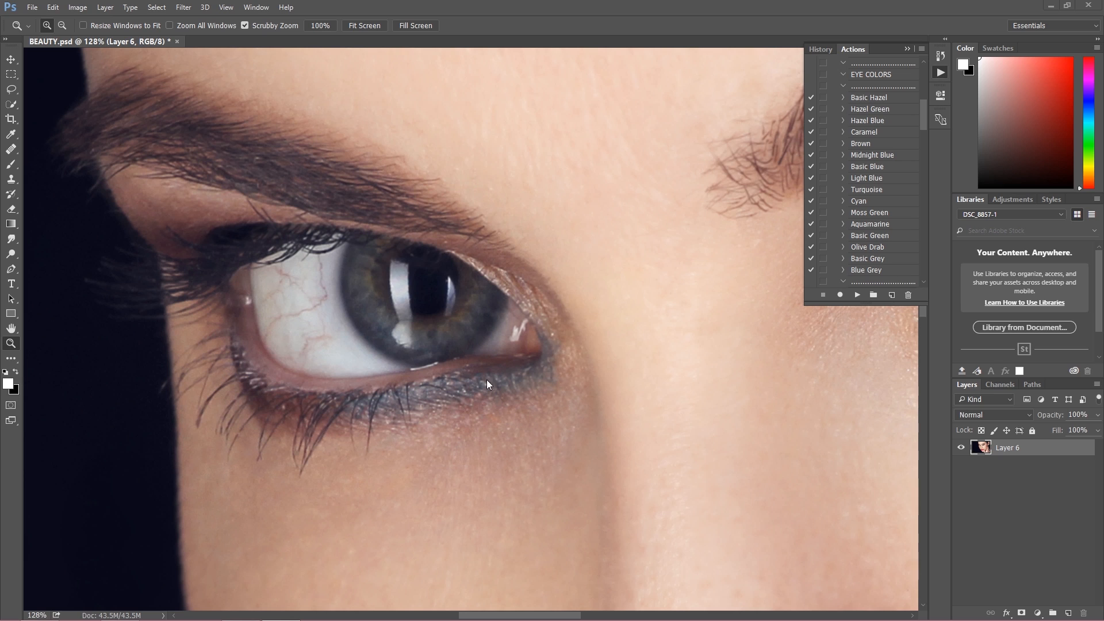
mouse_move(444, 421)
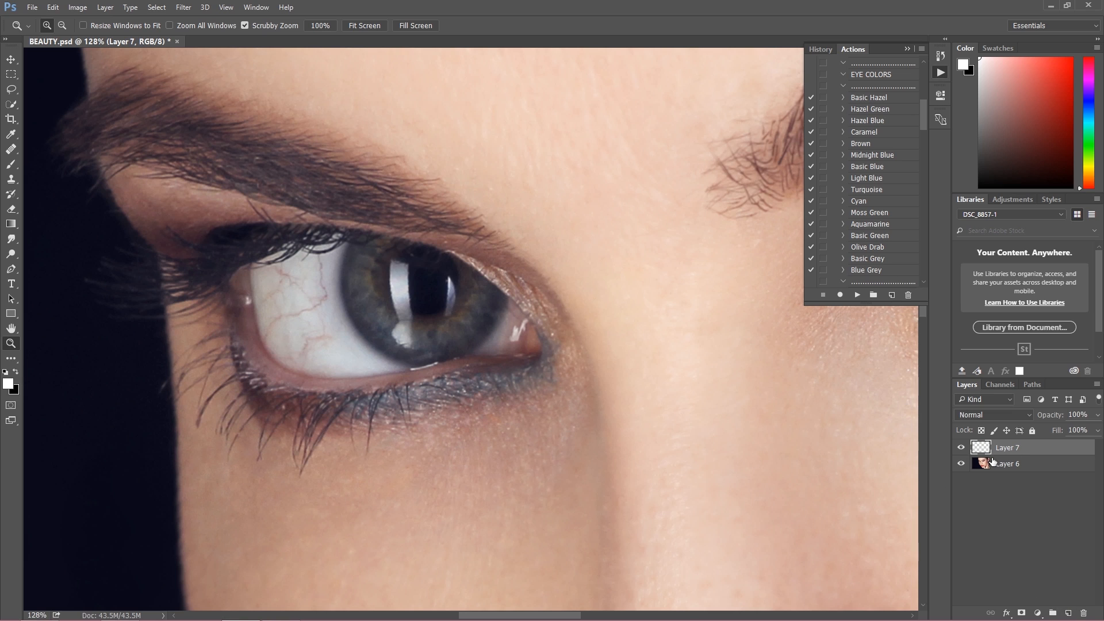
Rename the new empty Layer 7 to 'Veins' for the eye retouching.
double_click(1008, 448)
type("Veins")
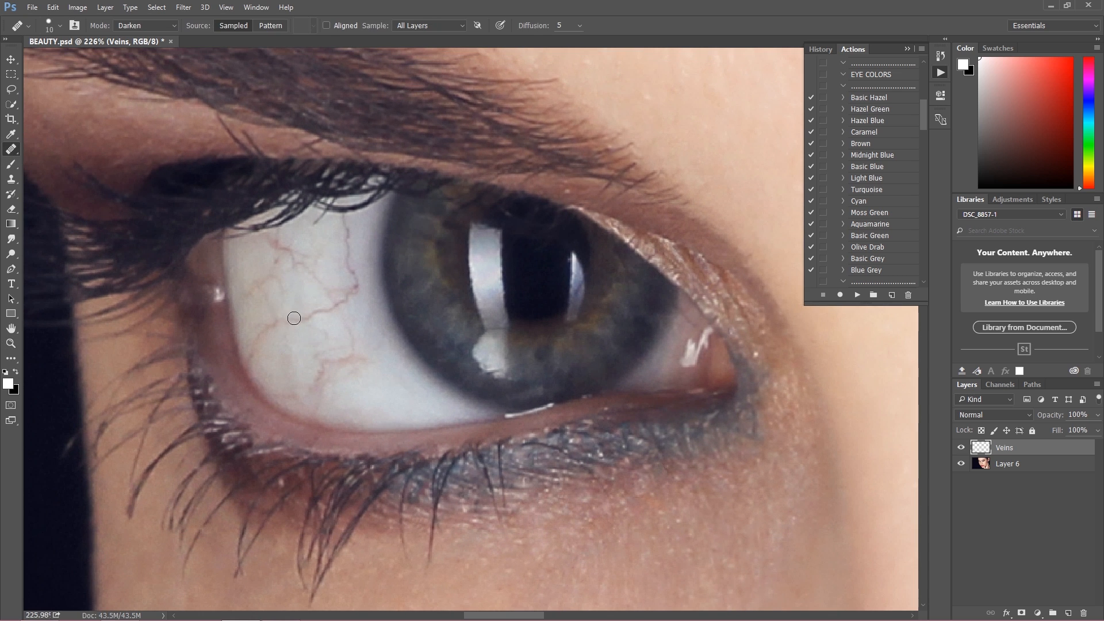
mouse_move(346, 327)
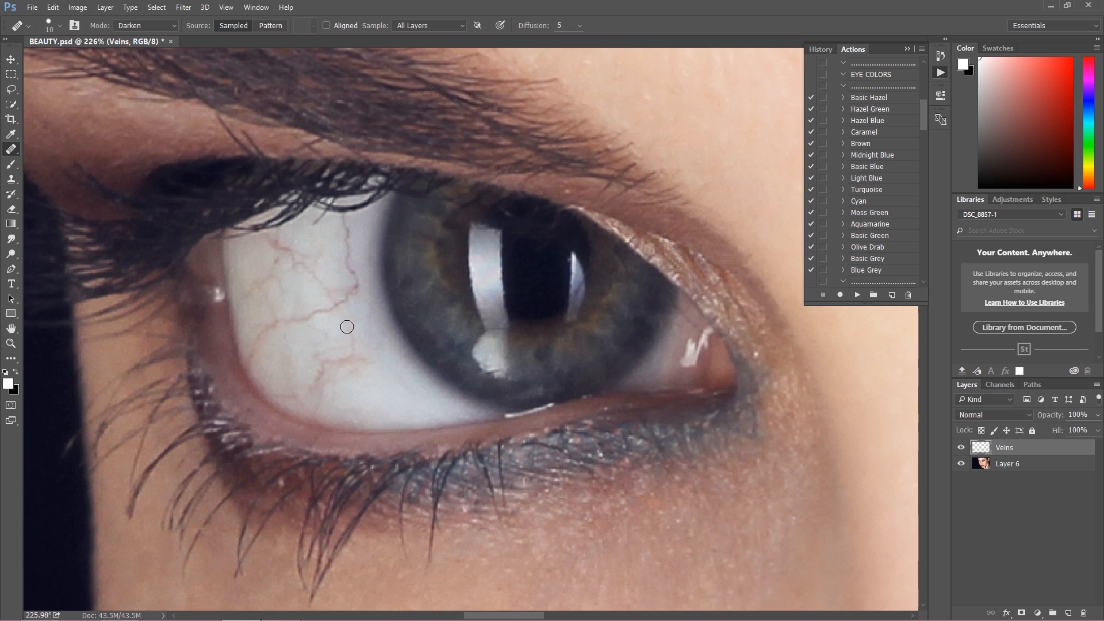
mouse_move(359, 250)
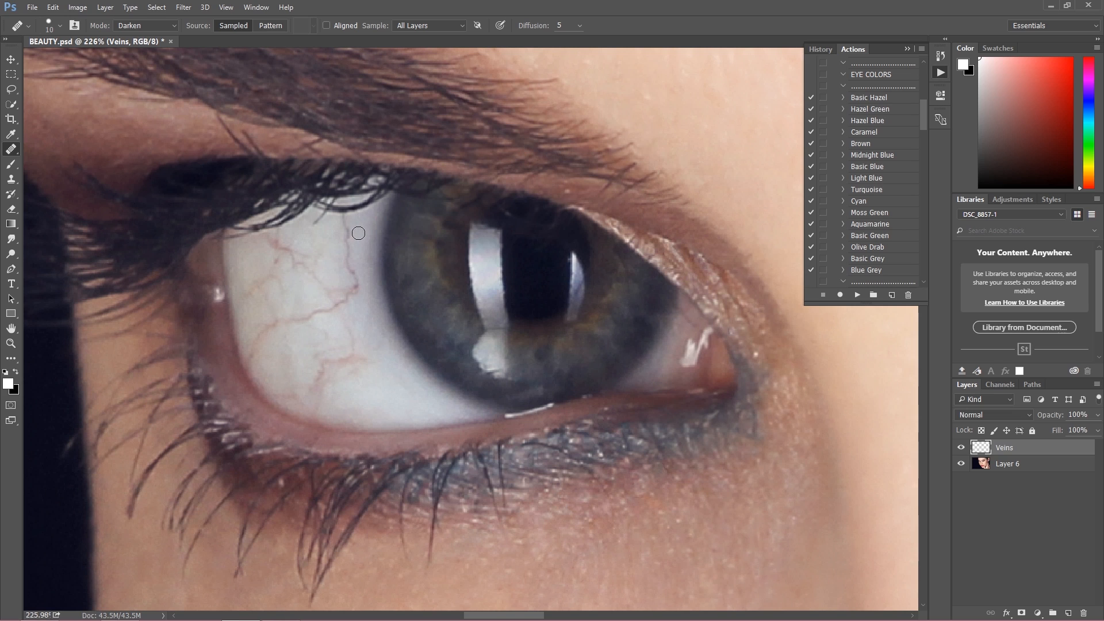
mouse_move(357, 234)
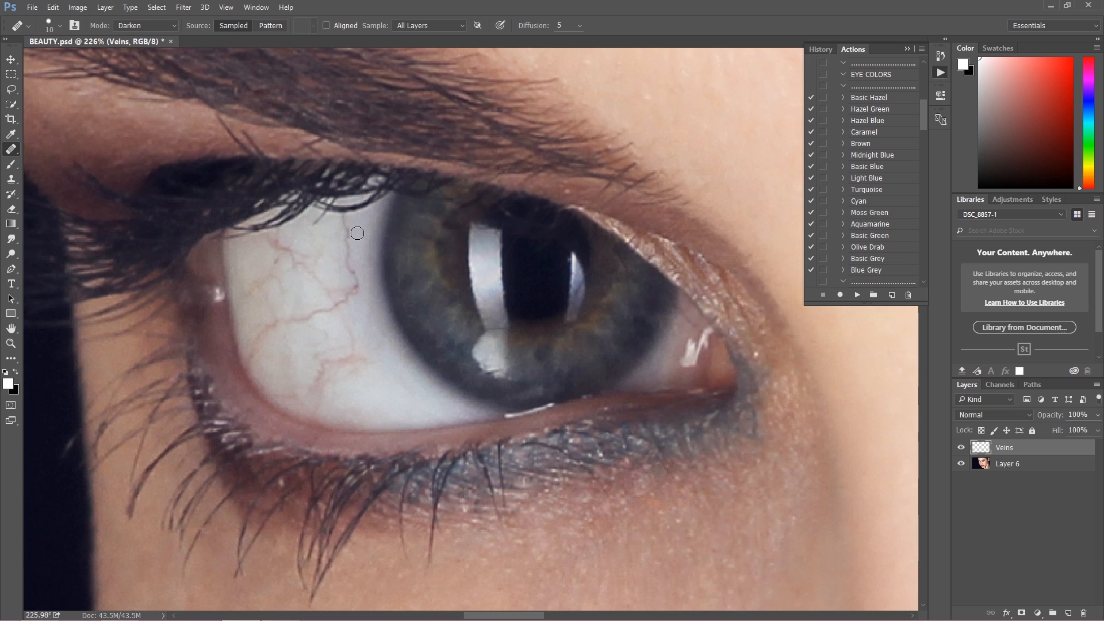
mouse_move(120, 32)
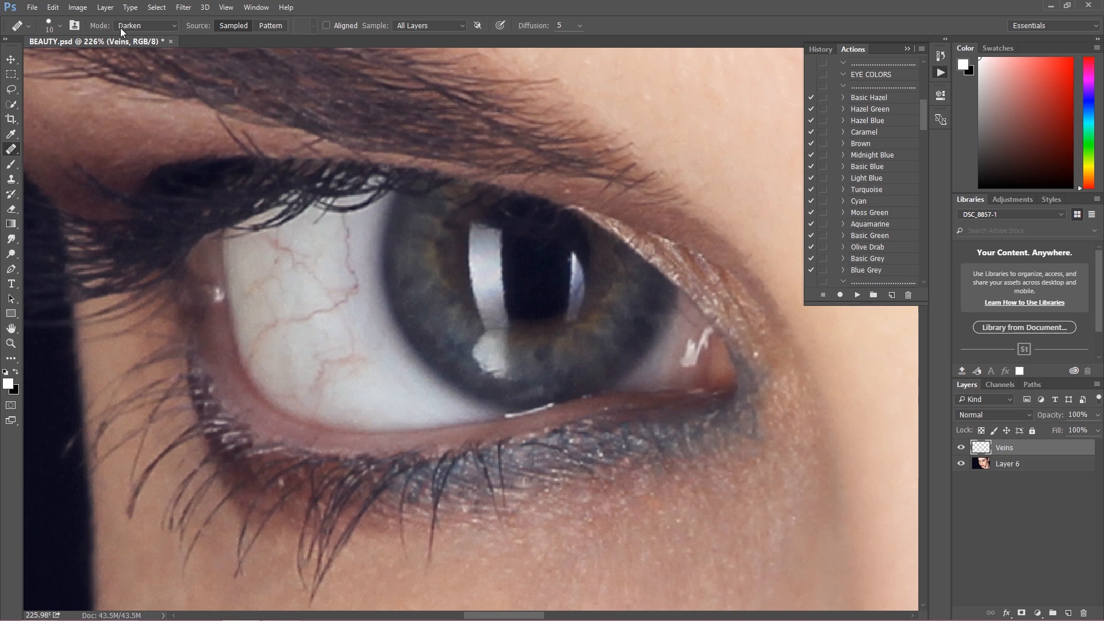
Switch the Spot Healing Brush blend mode to Lighten and sample clean sclera.
left_click(147, 25)
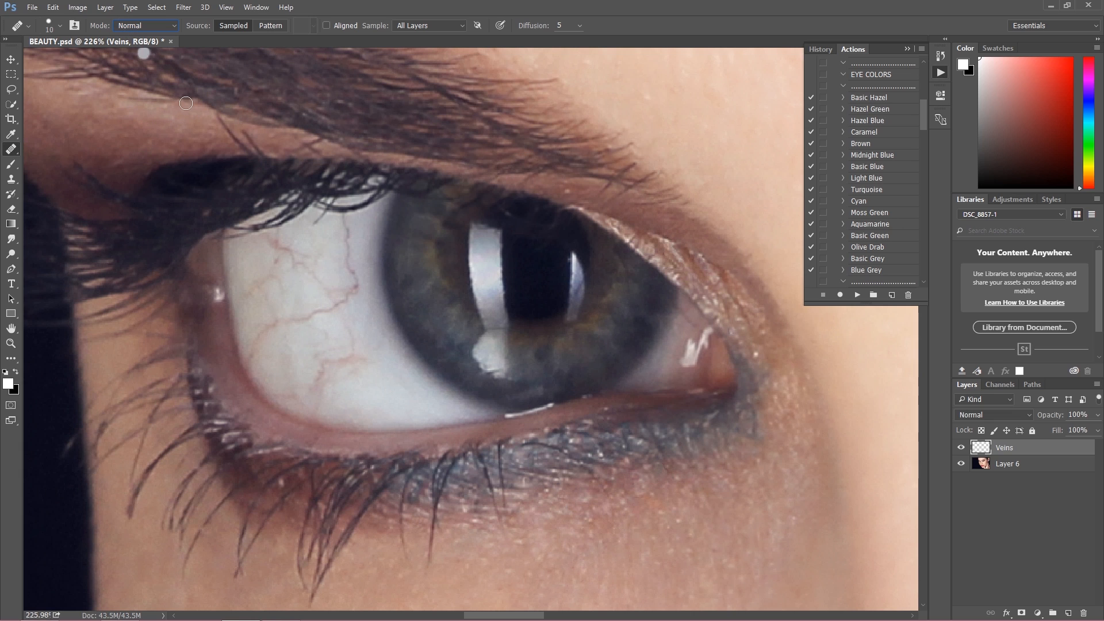
mouse_move(350, 241)
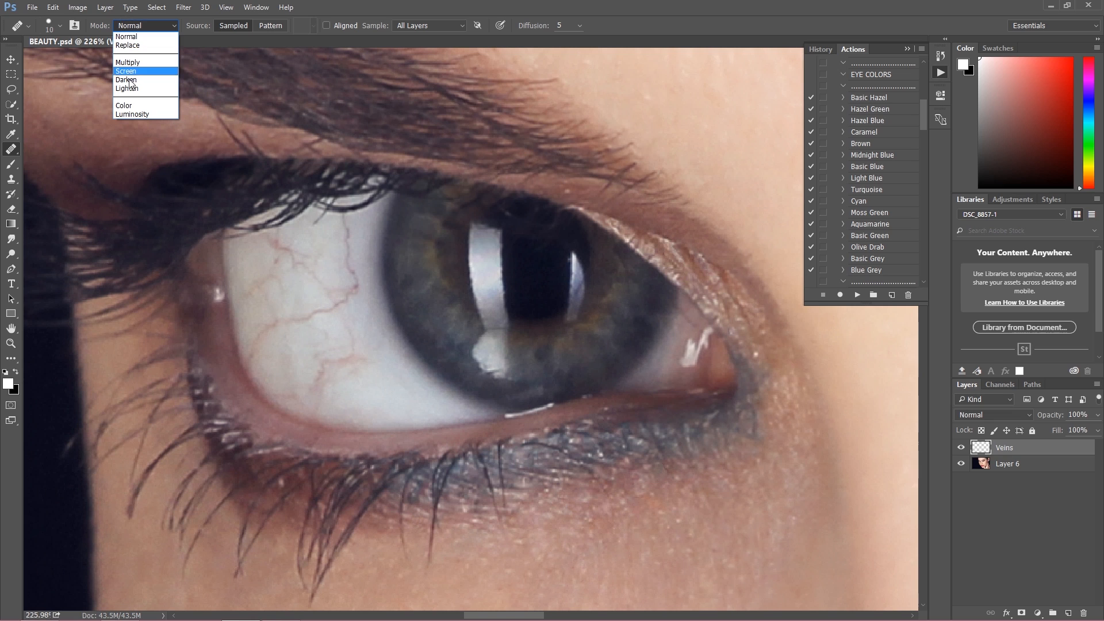
left_click(128, 89)
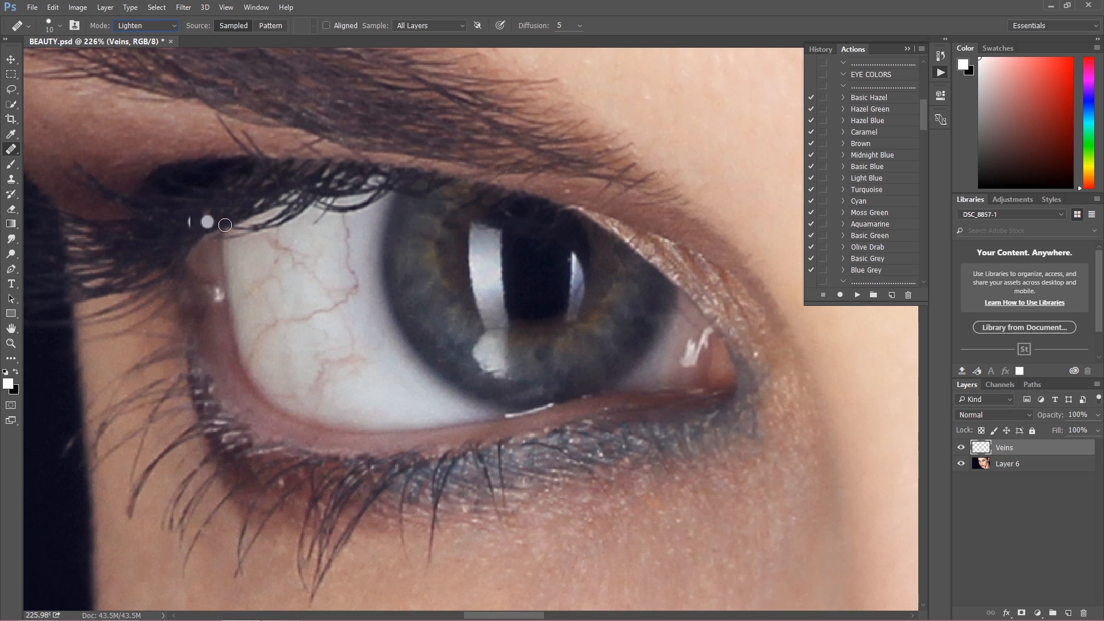
mouse_move(347, 255)
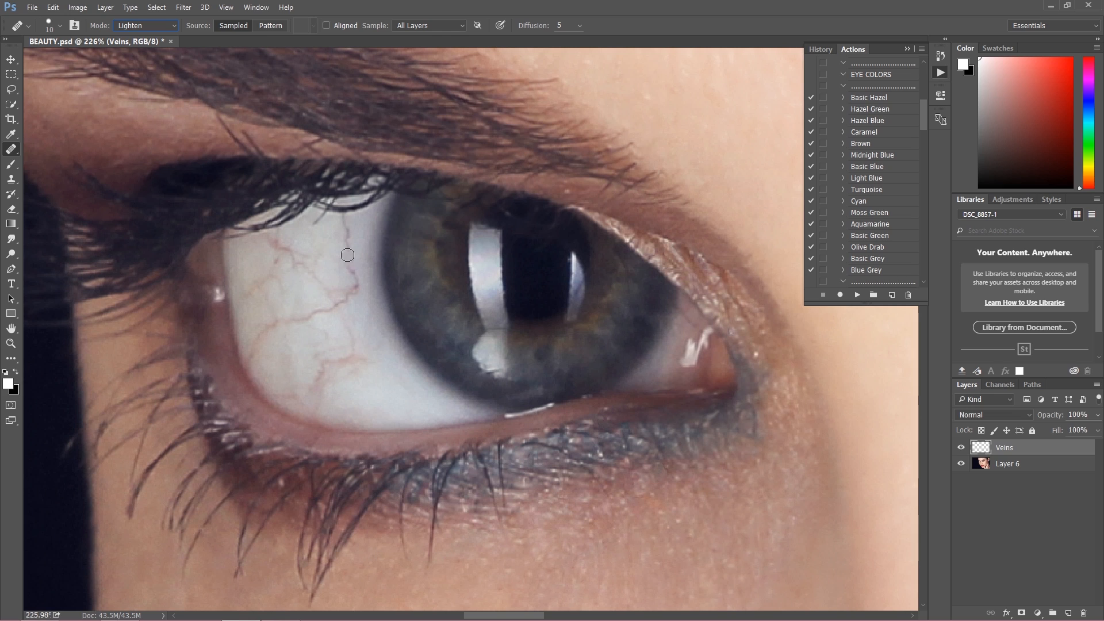
mouse_move(345, 259)
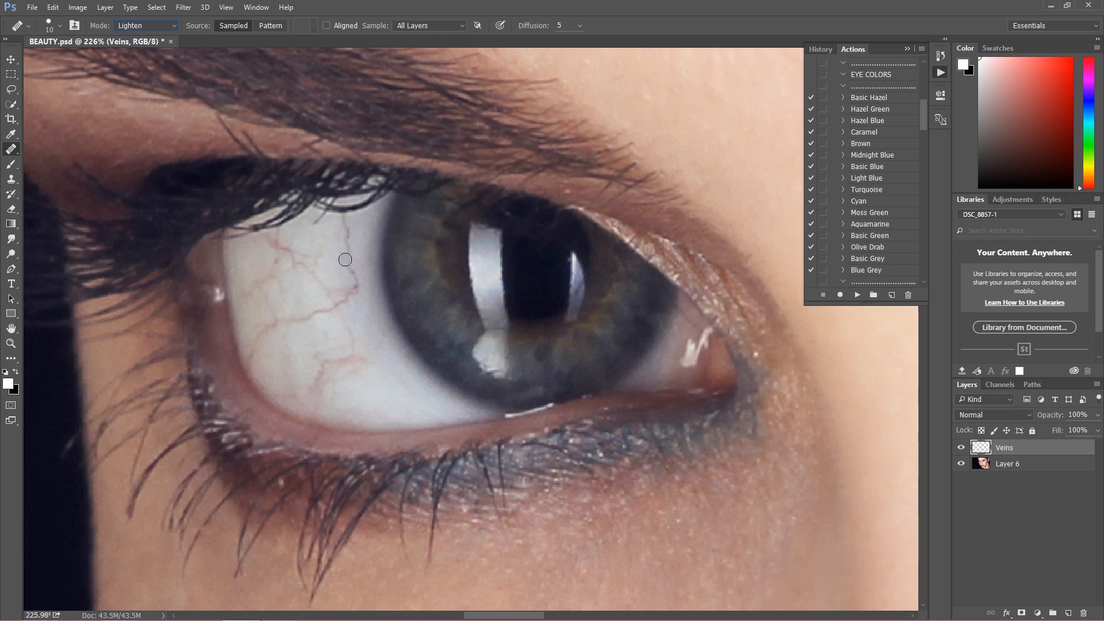
key("alt")
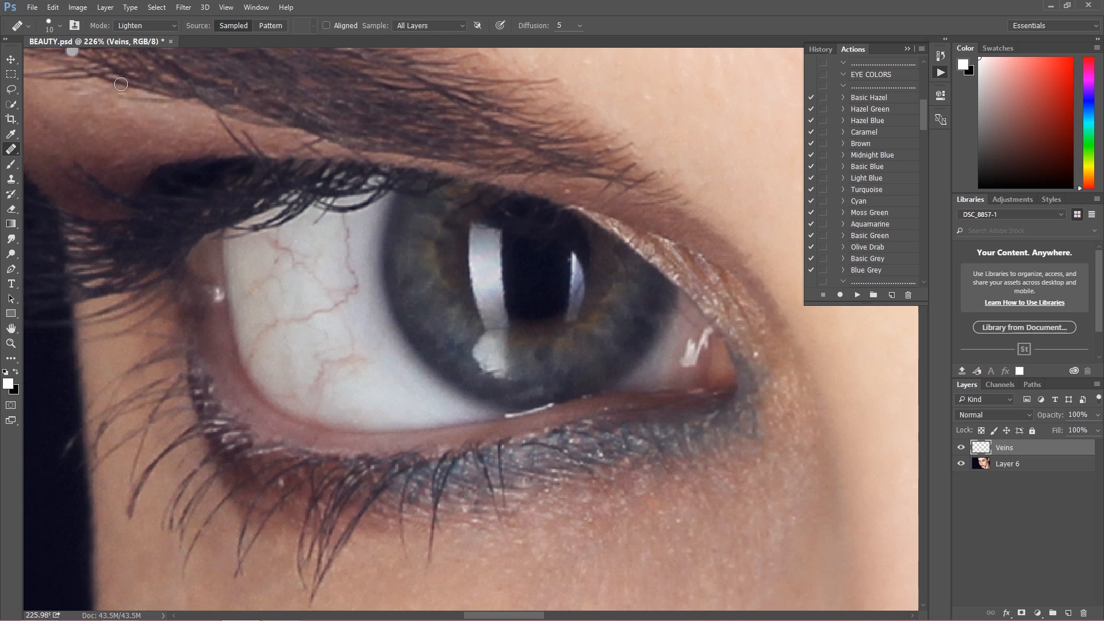
mouse_move(353, 257)
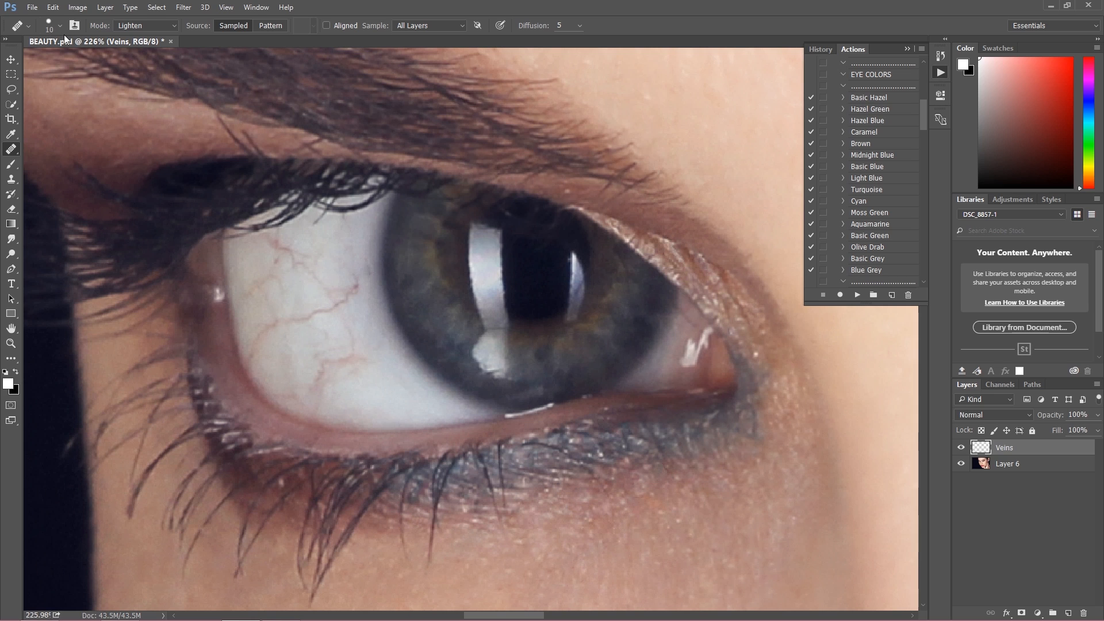
Heal away veins in the white of the eye, including one across the upper white.
left_click(349, 297)
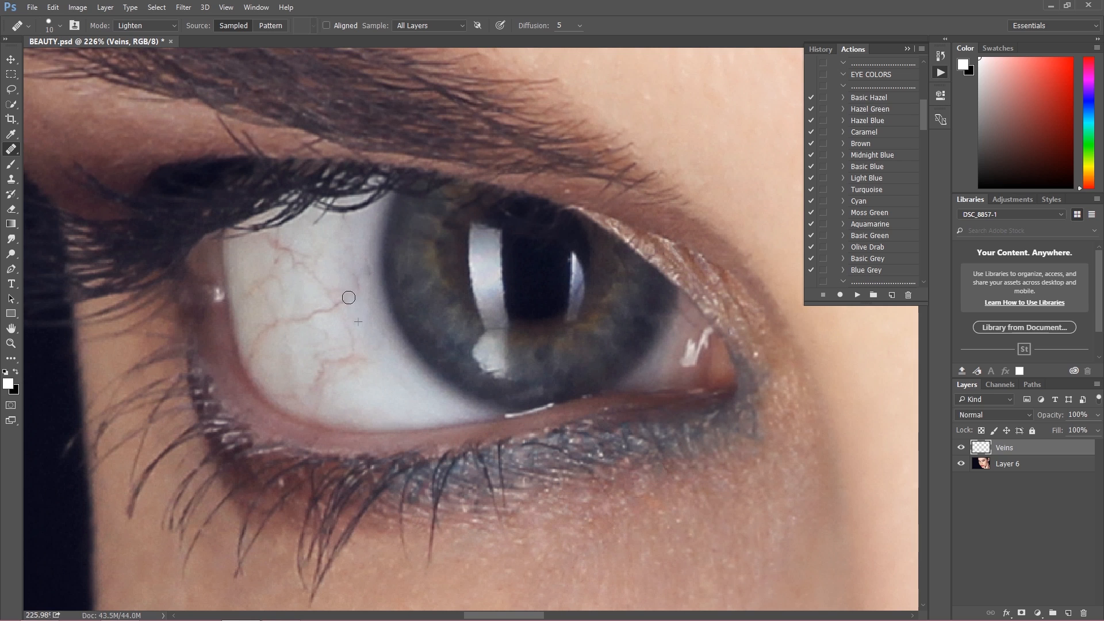
mouse_move(354, 275)
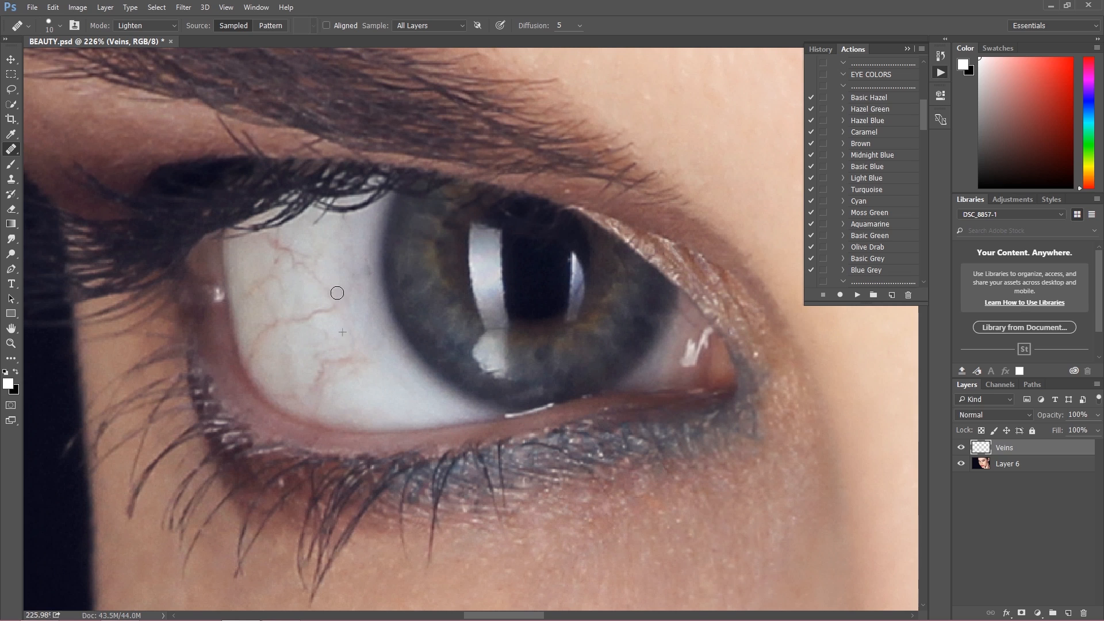
mouse_move(322, 259)
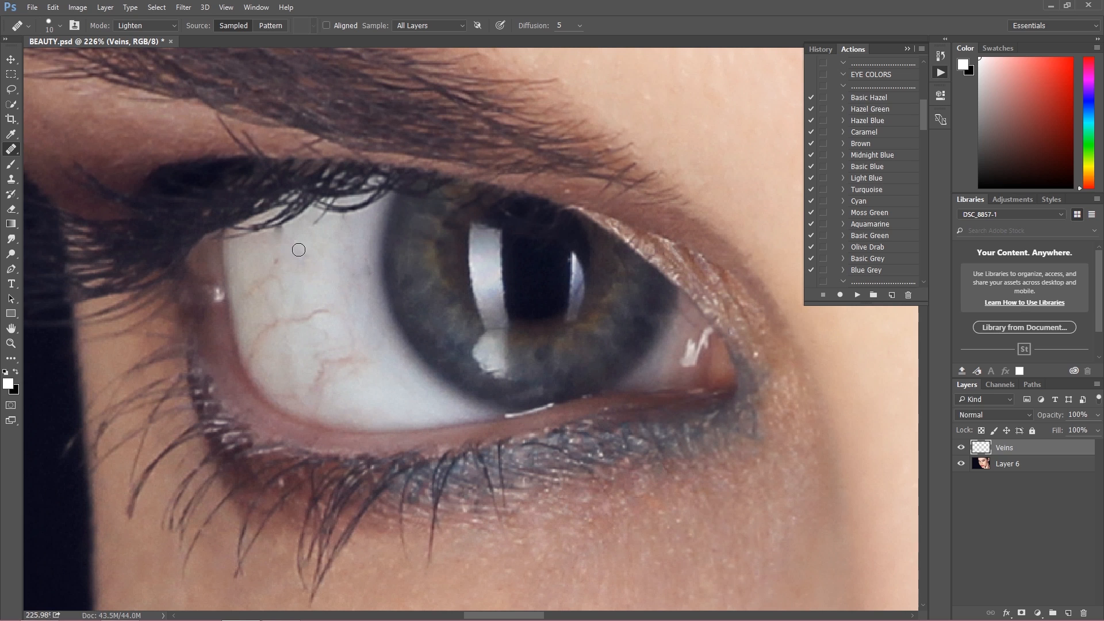
left_click_drag(298, 249, 268, 303)
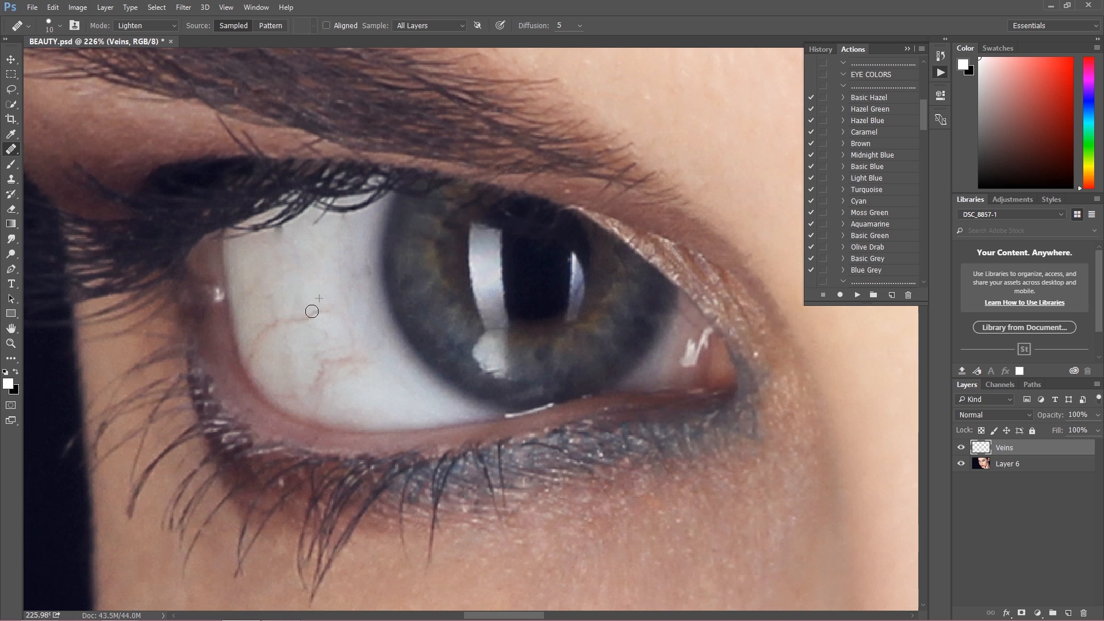
mouse_move(257, 328)
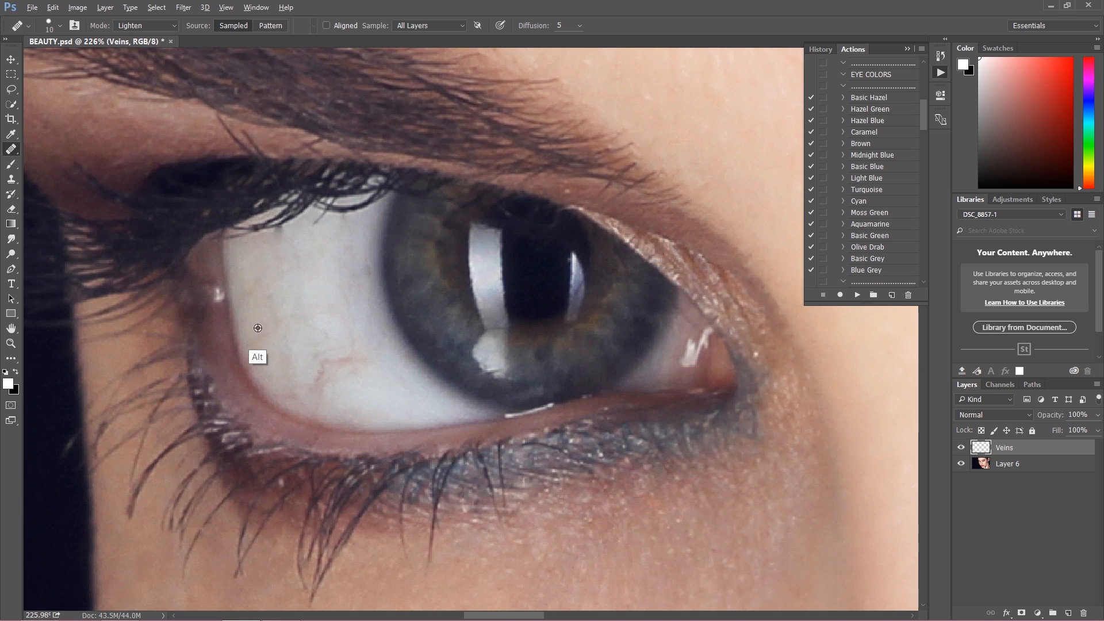
mouse_move(335, 344)
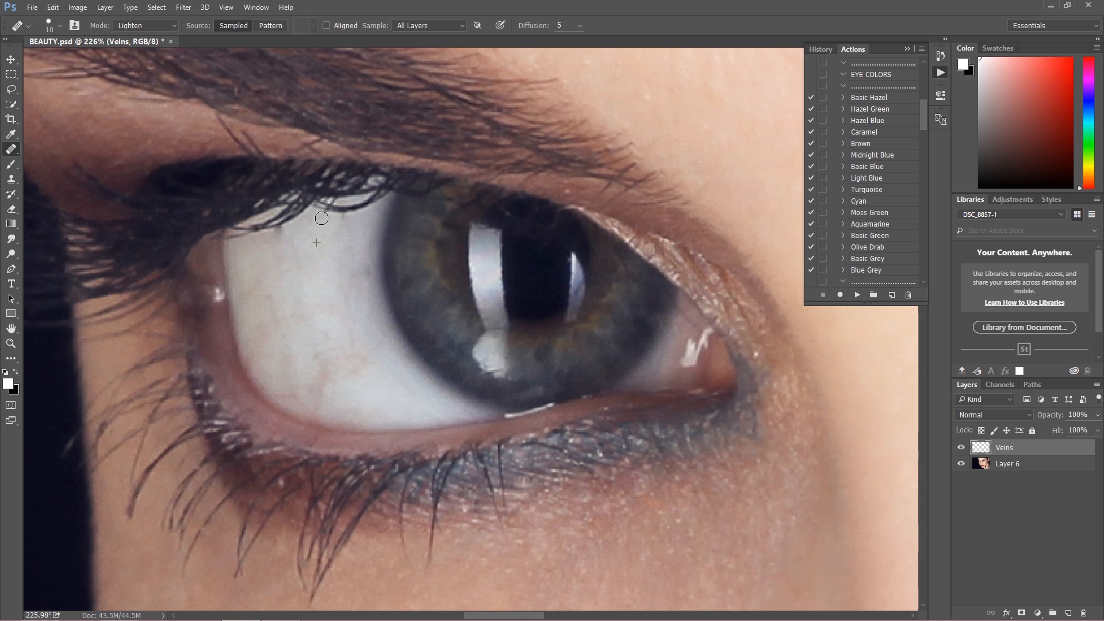
mouse_move(286, 230)
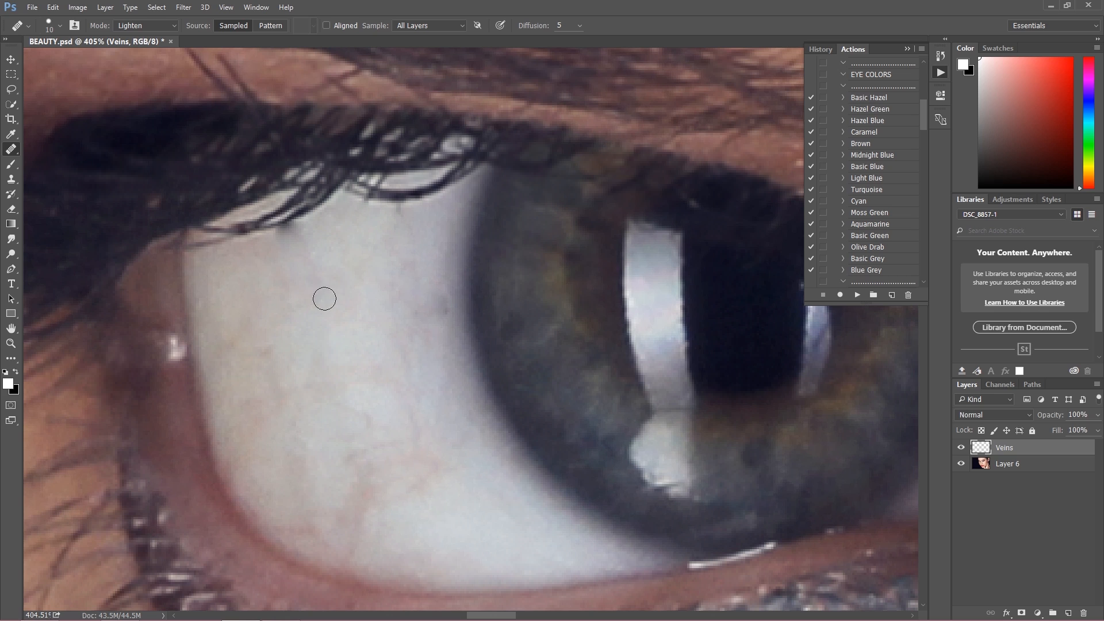
Switch to the Clone Stamp tool to stamp over remaining veins in the sclera.
left_click(11, 165)
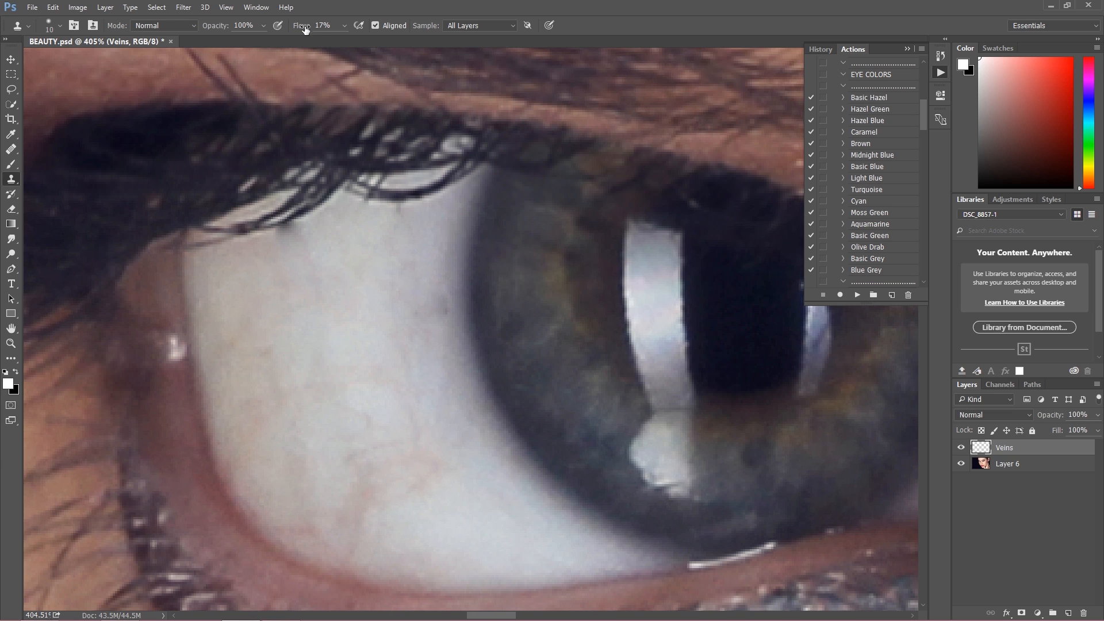
mouse_move(277, 243)
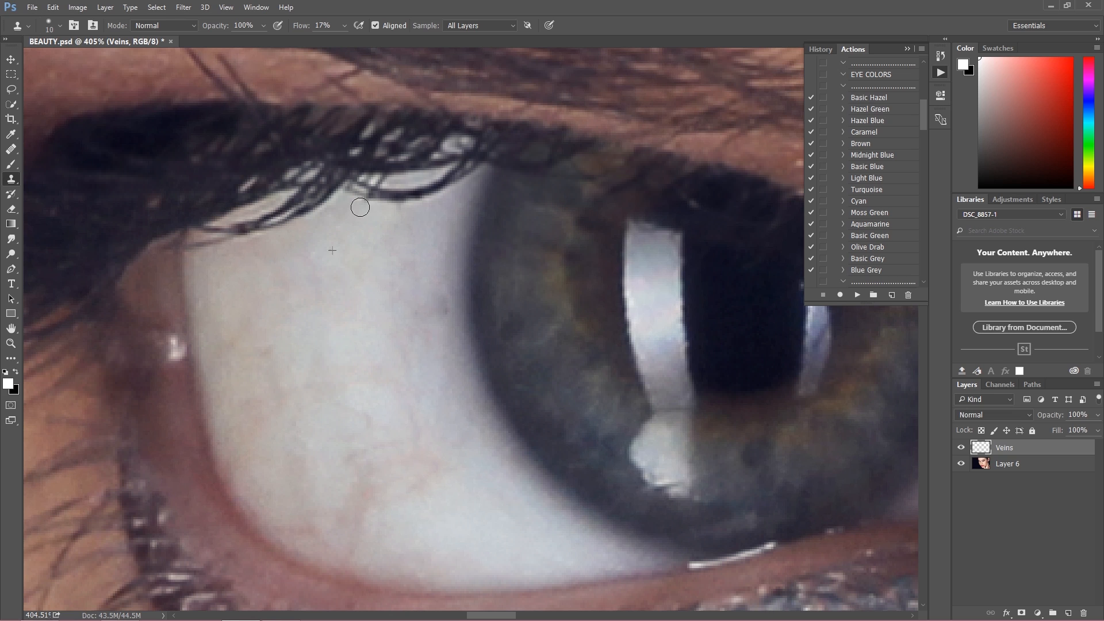
mouse_move(395, 213)
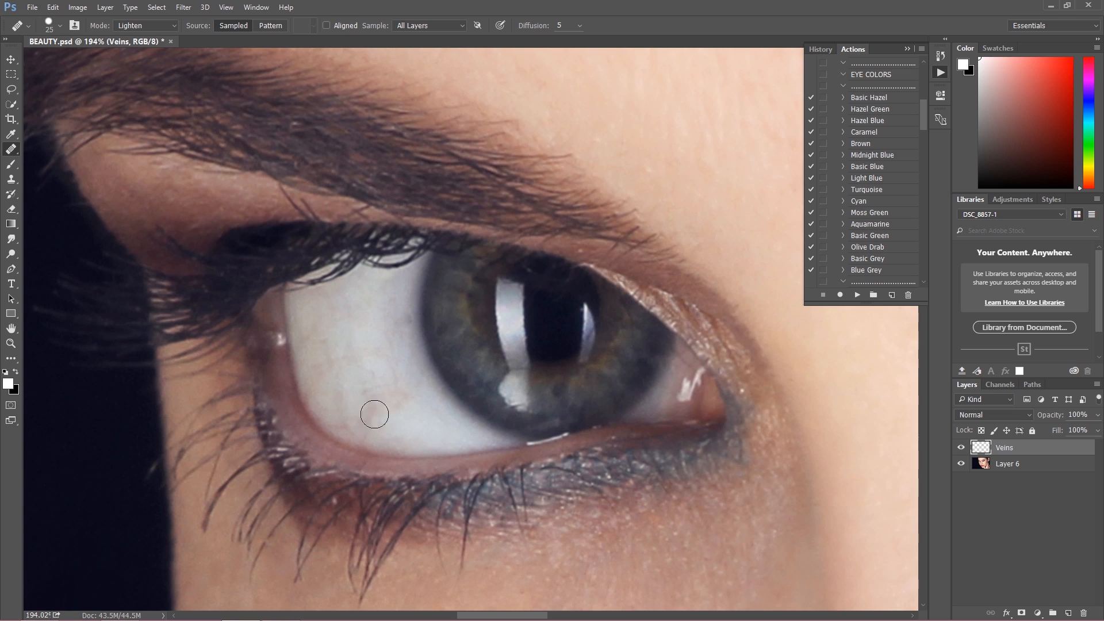
Heal leftover veins in the lower white of the eye with the Lighten healing brush.
left_click_drag(375, 414, 404, 403)
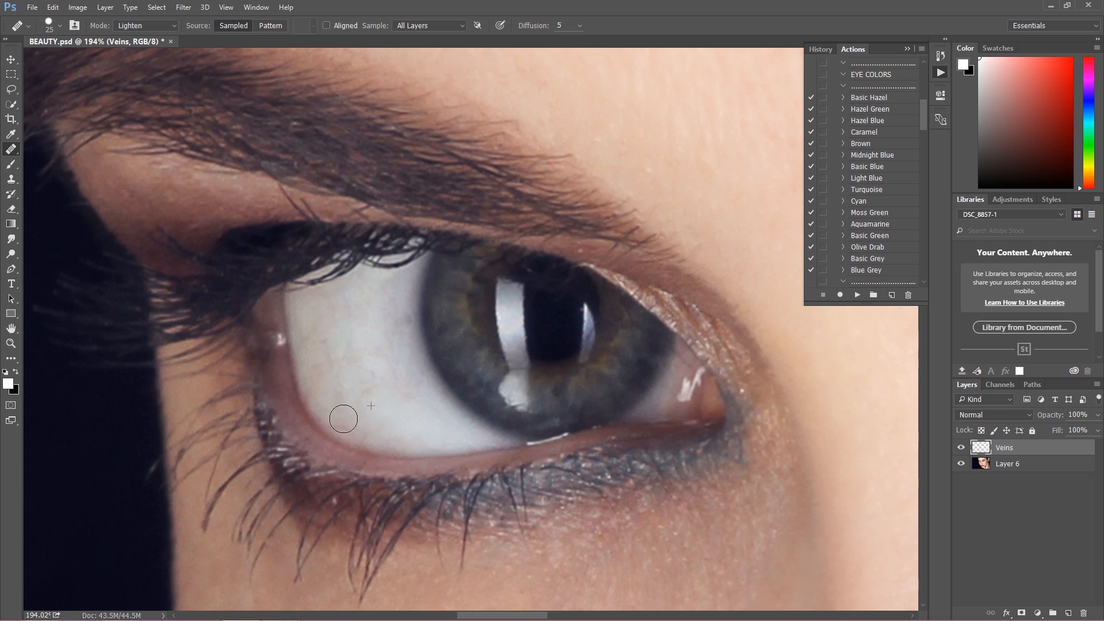
mouse_move(422, 405)
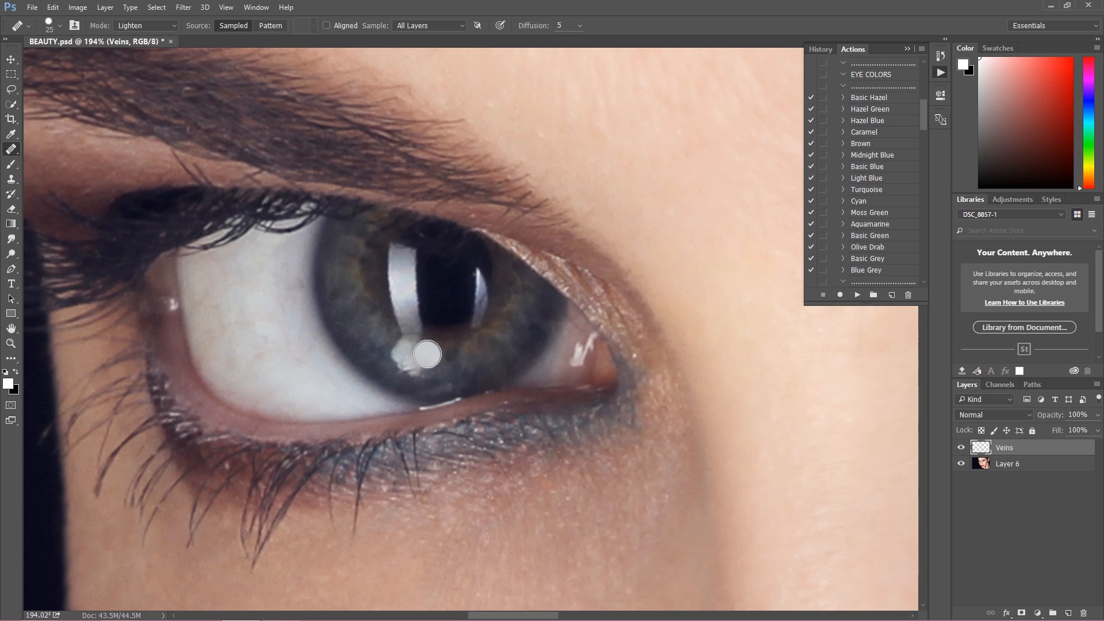
mouse_move(428, 353)
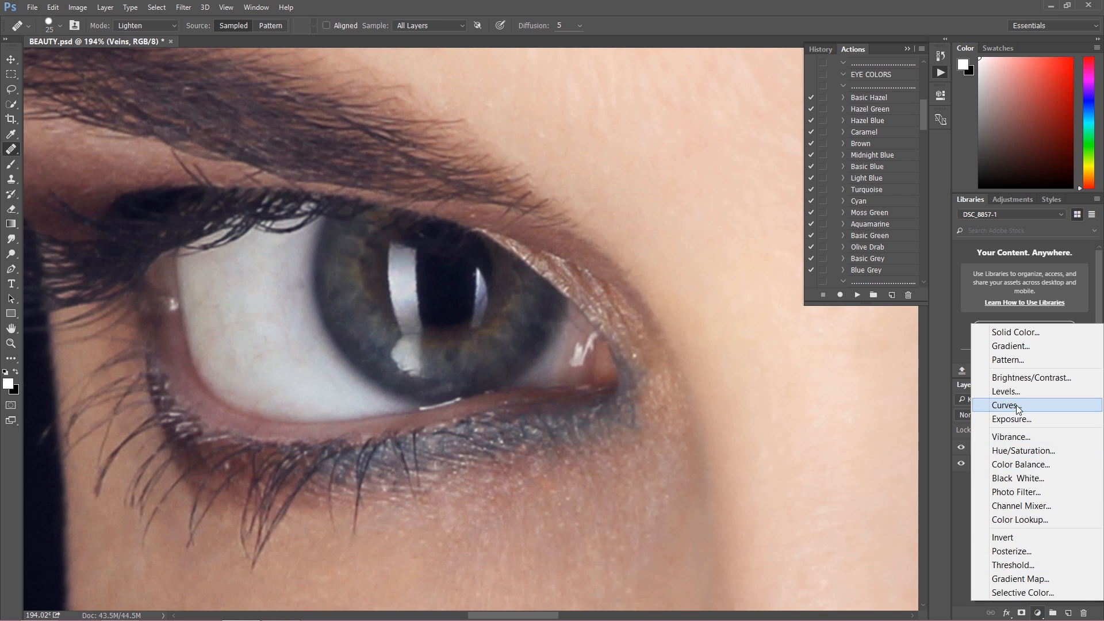
Add a brightening Curves layer, mask it out, and rename it 'Brightness'.
left_click(1007, 405)
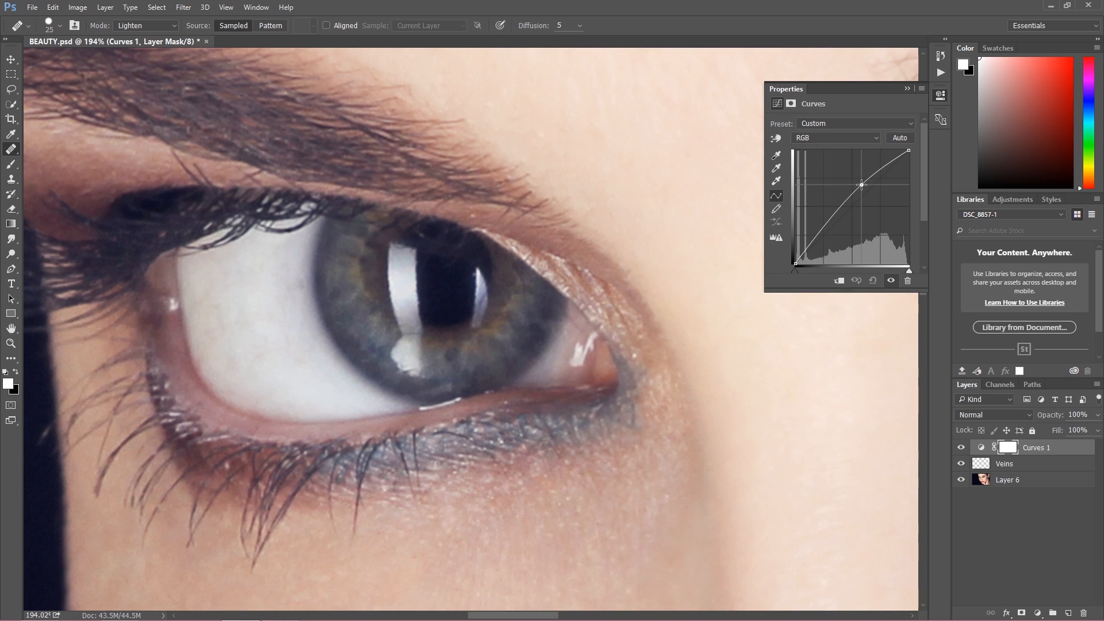
left_click_drag(861, 184, 860, 184)
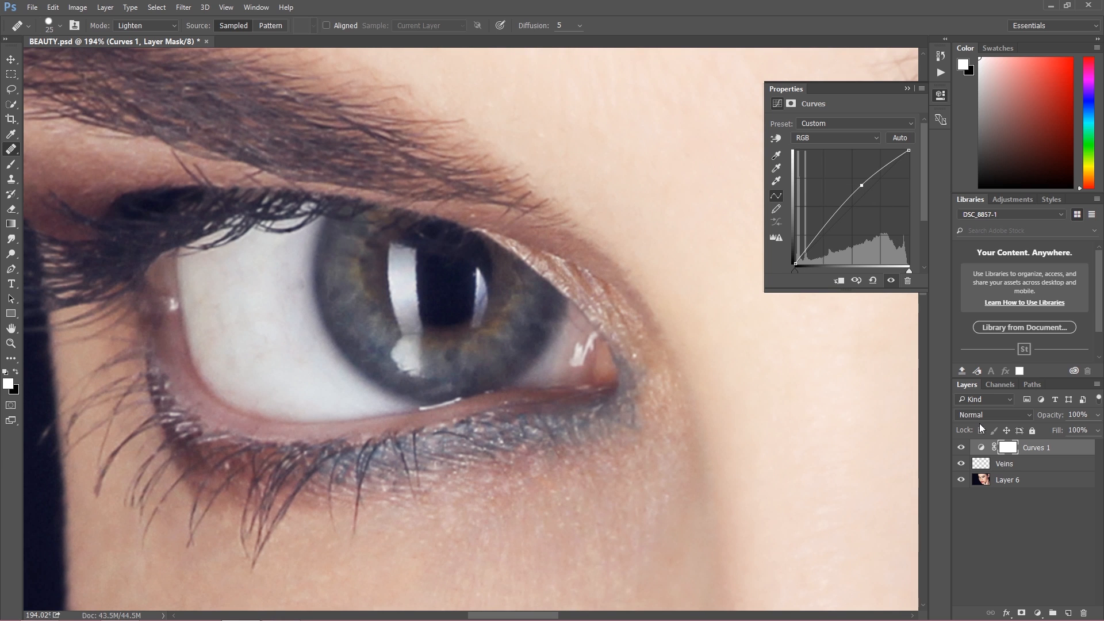
mouse_move(985, 432)
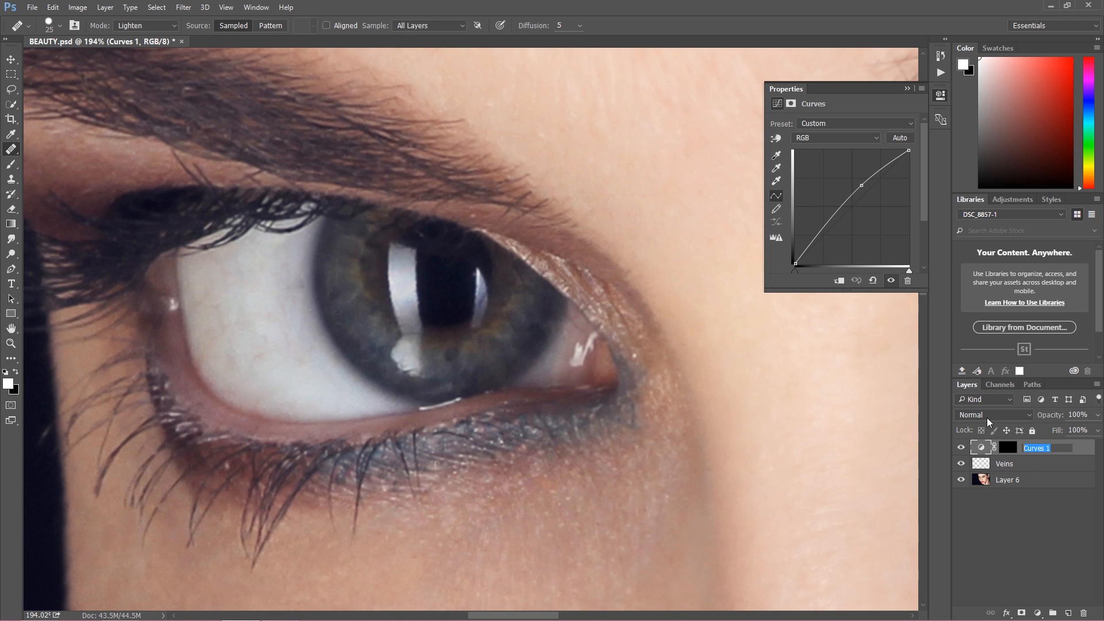
type("Brightness")
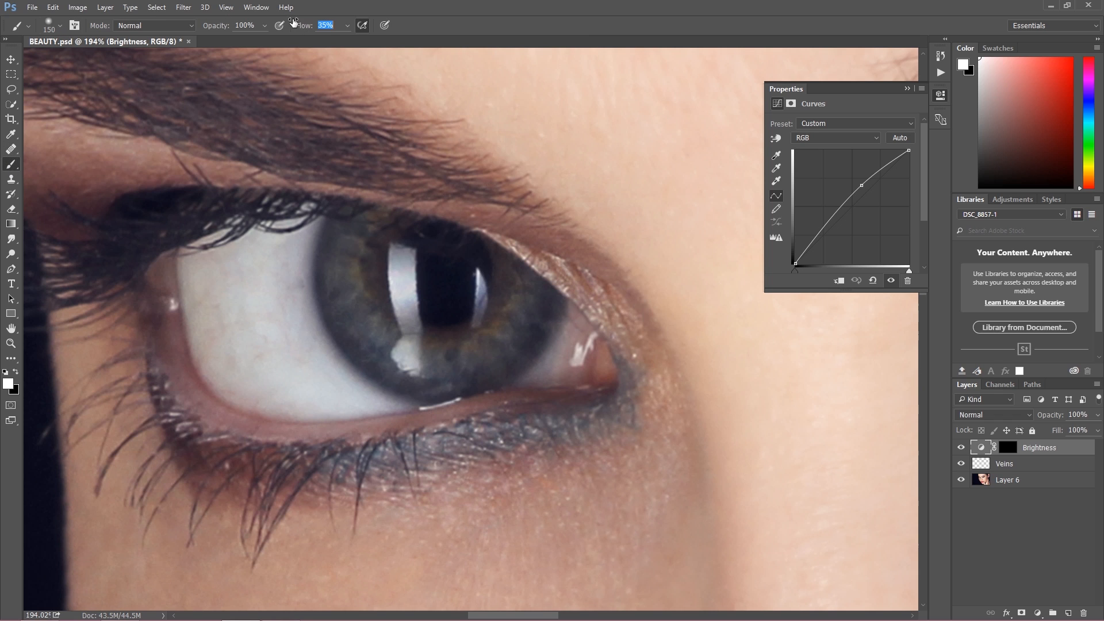
At 17% flow, paint white into the Brightness mask over the iris to brighten it.
type("17")
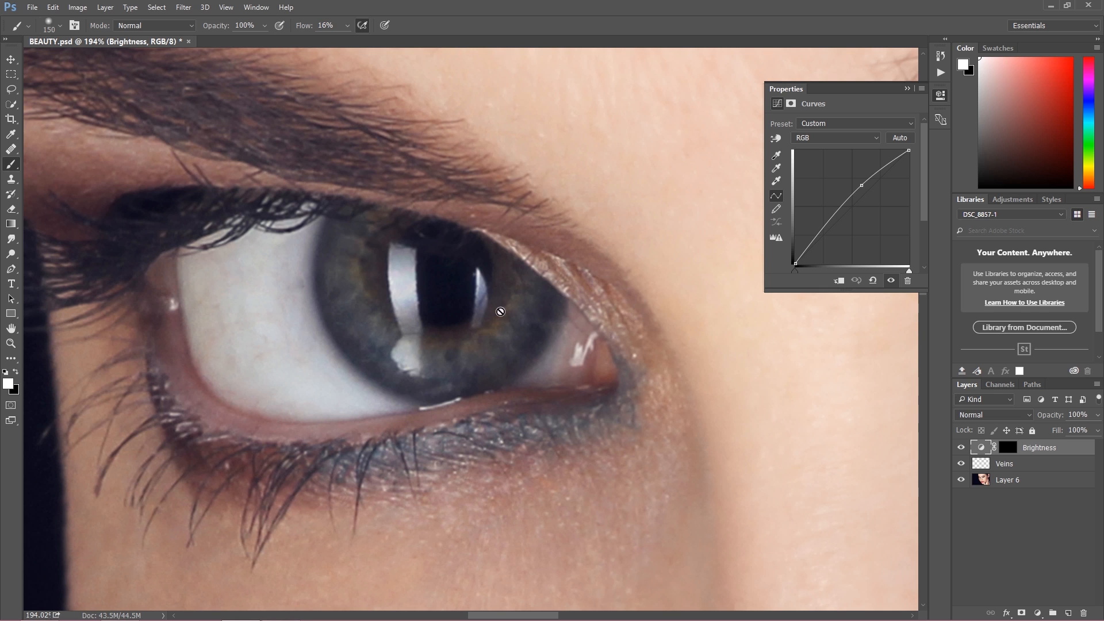
left_click(1008, 448)
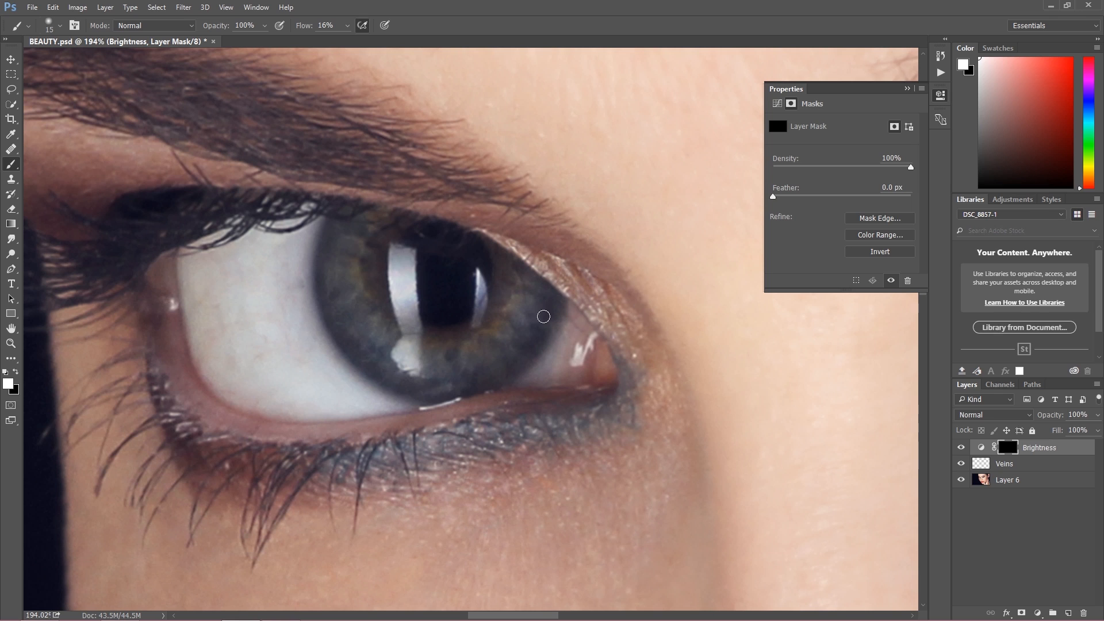
left_click_drag(543, 317, 475, 366)
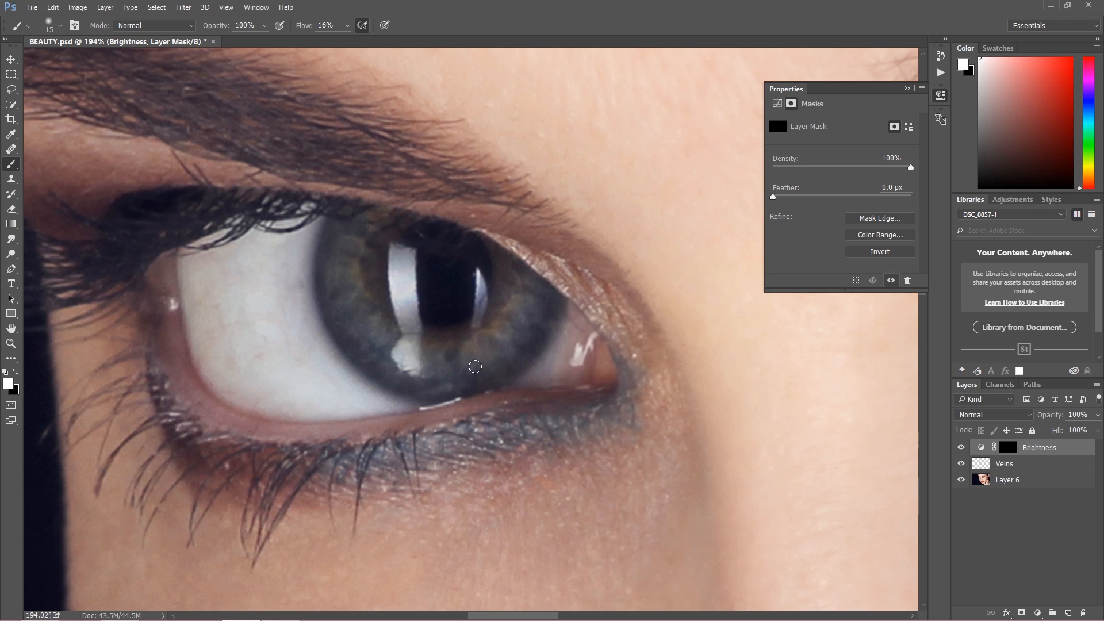
left_click_drag(475, 366, 393, 338)
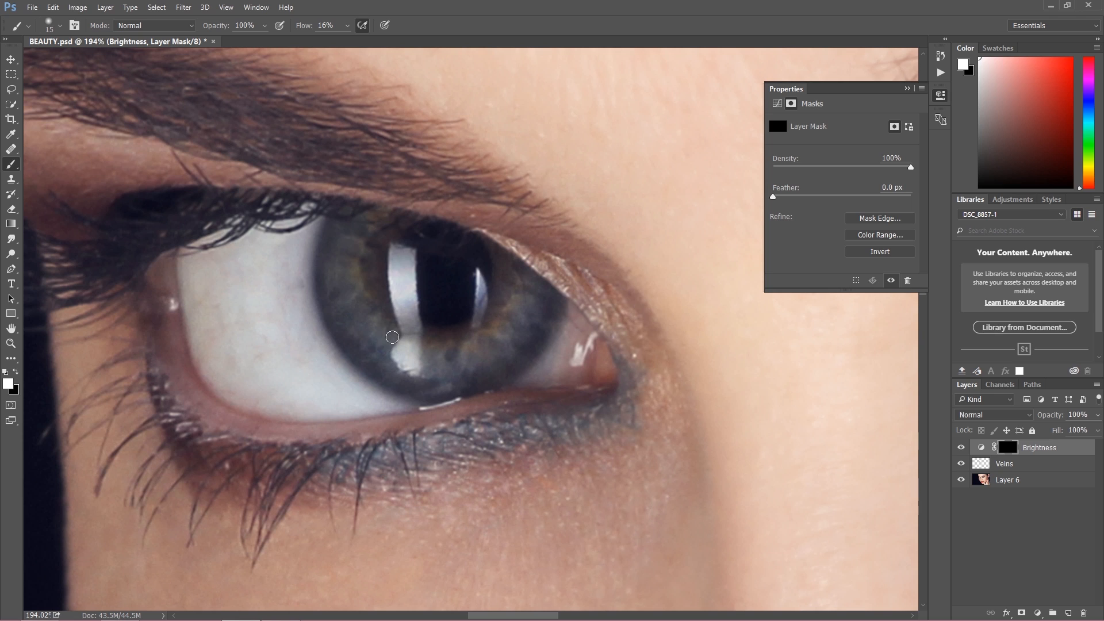
left_click_drag(392, 337, 360, 241)
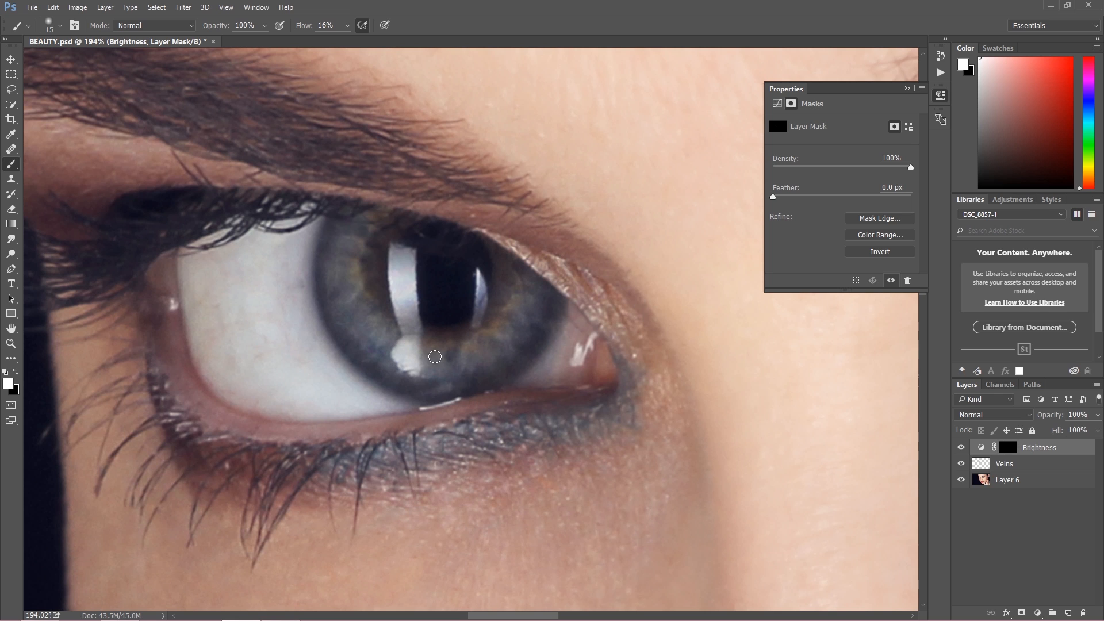
mouse_move(548, 300)
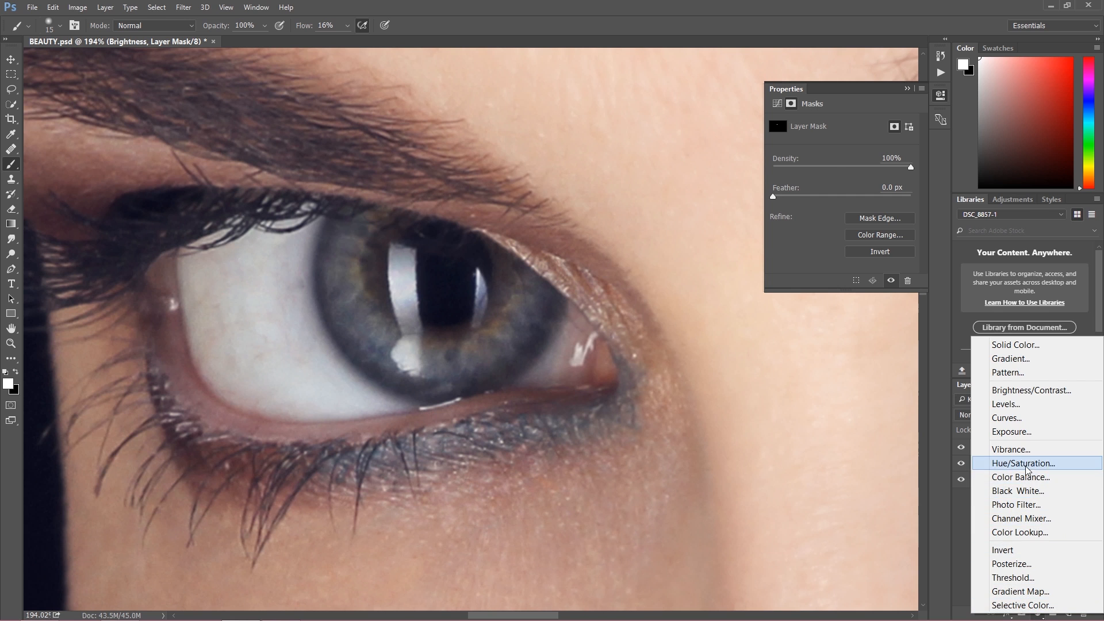
Add a Hue/Saturation adjustment layer with Saturation raised to +50.
left_click(1022, 463)
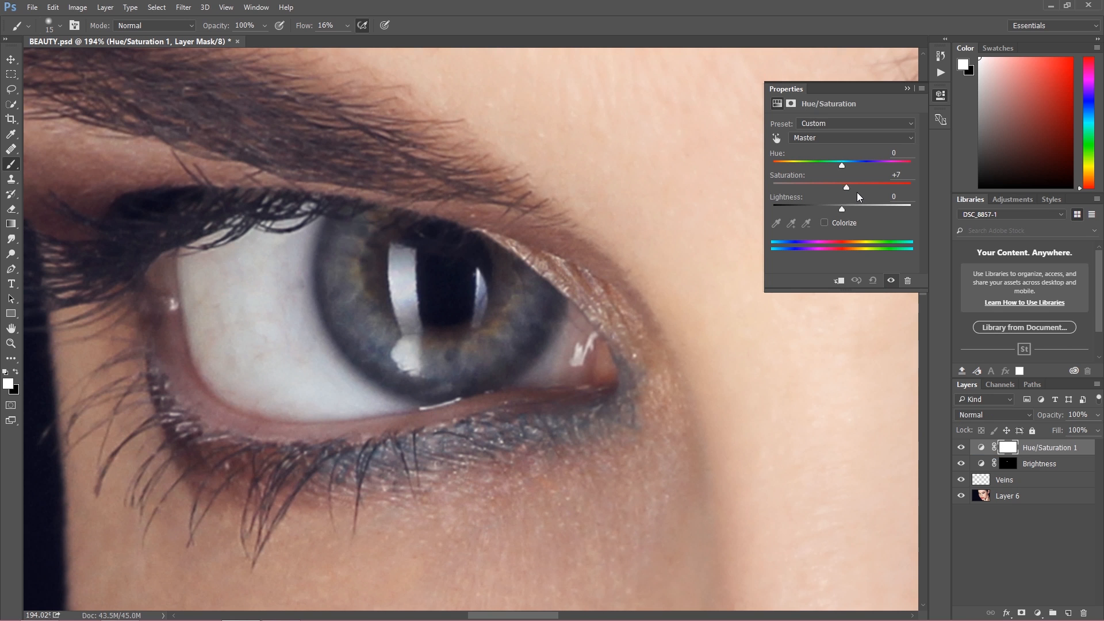
left_click_drag(841, 187, 875, 187)
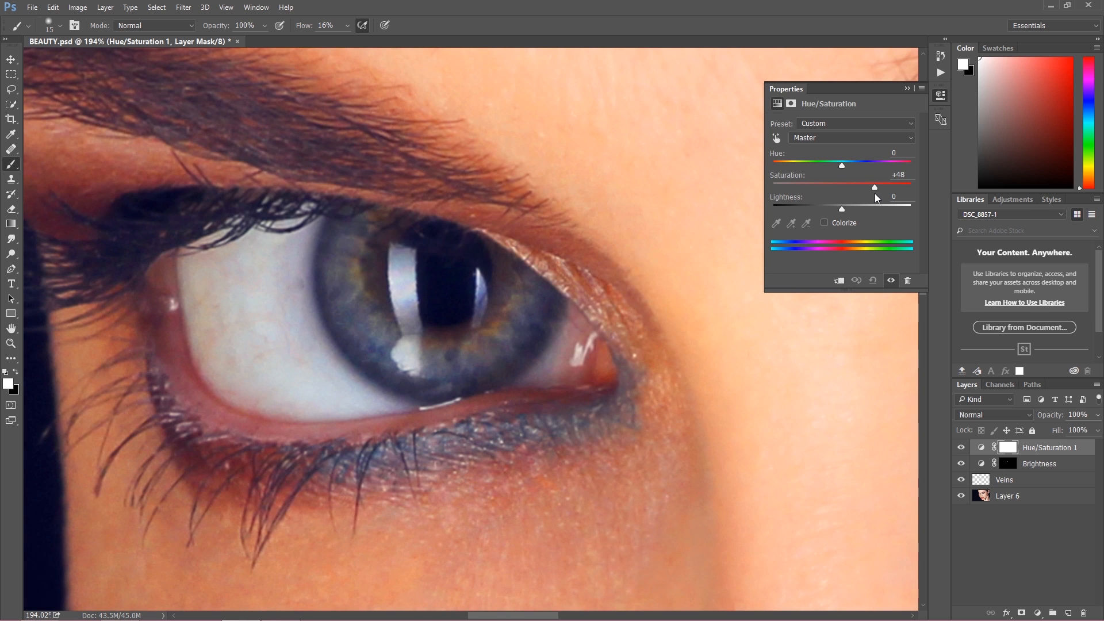
left_click_drag(874, 185, 876, 185)
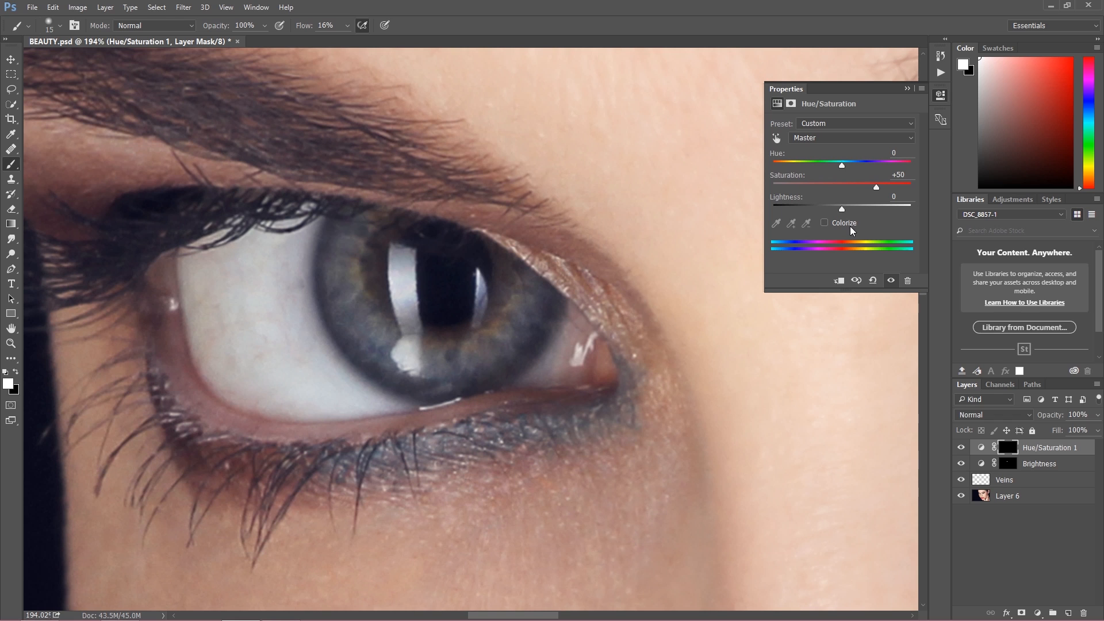
Rename the masked Hue/Saturation 1 layer to 'Color Boost'.
double_click(1049, 448)
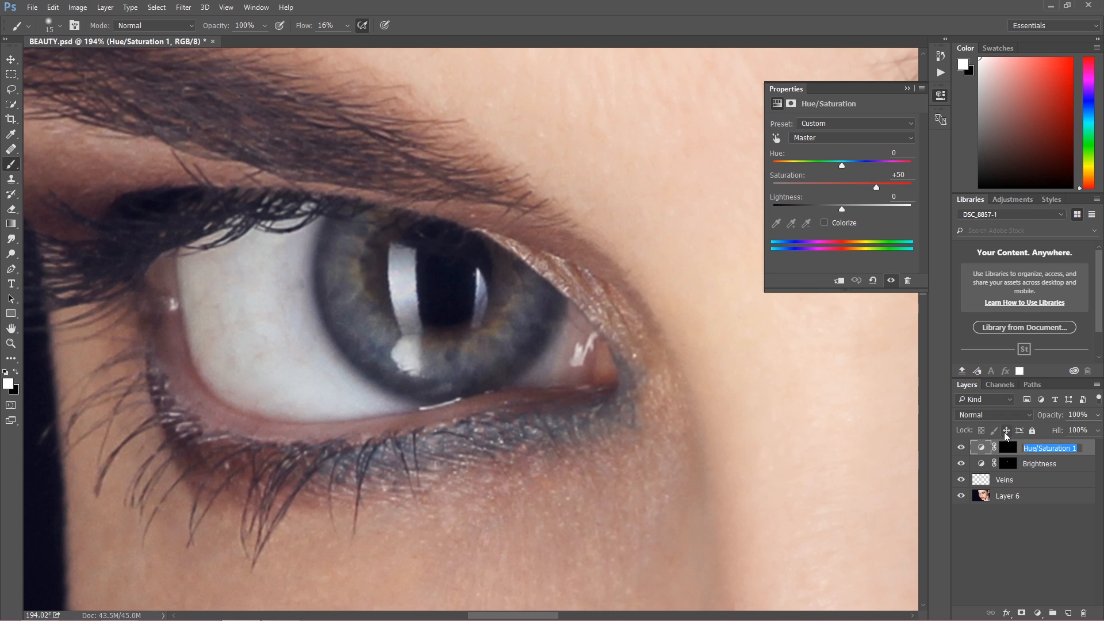
double_click(1049, 447)
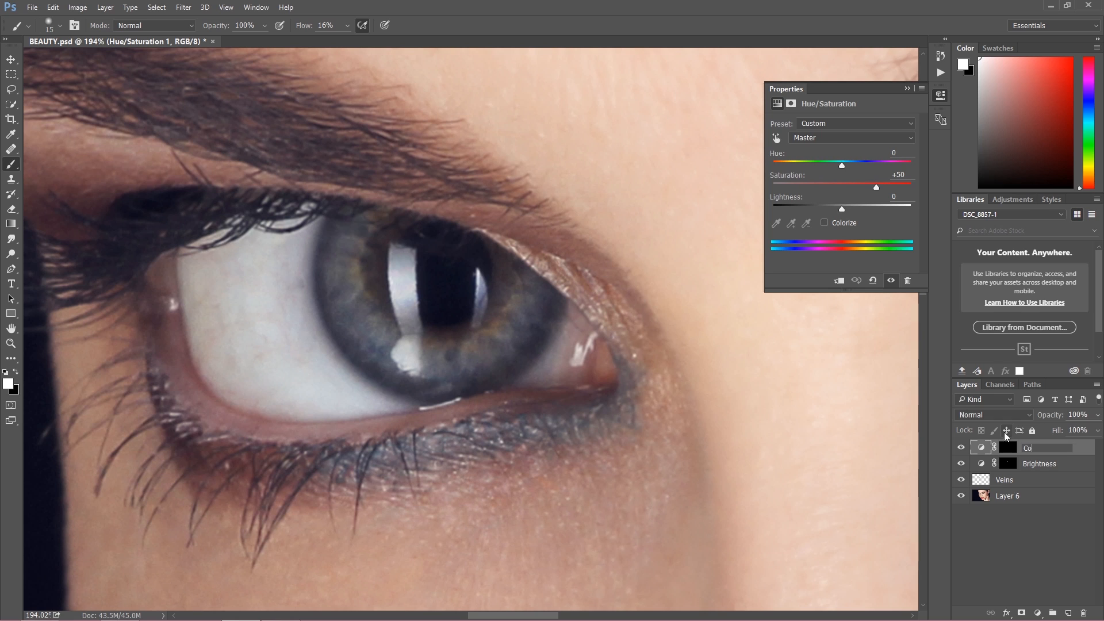
type("Color Boost")
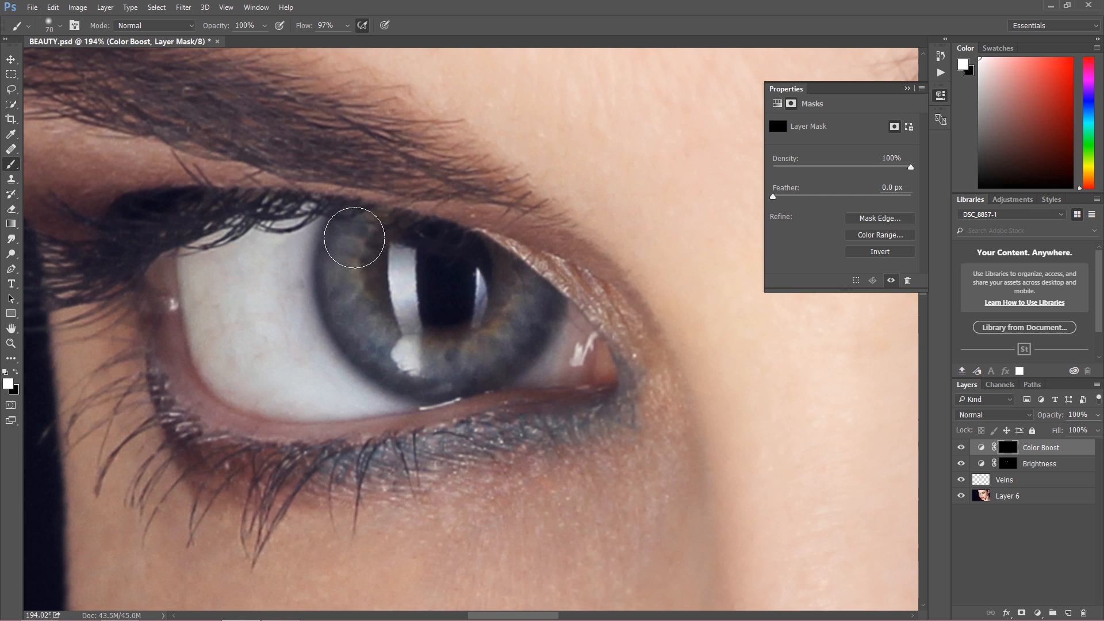
Paint white into the Color Boost mask over the upper and lower iris.
left_click_drag(354, 237, 453, 352)
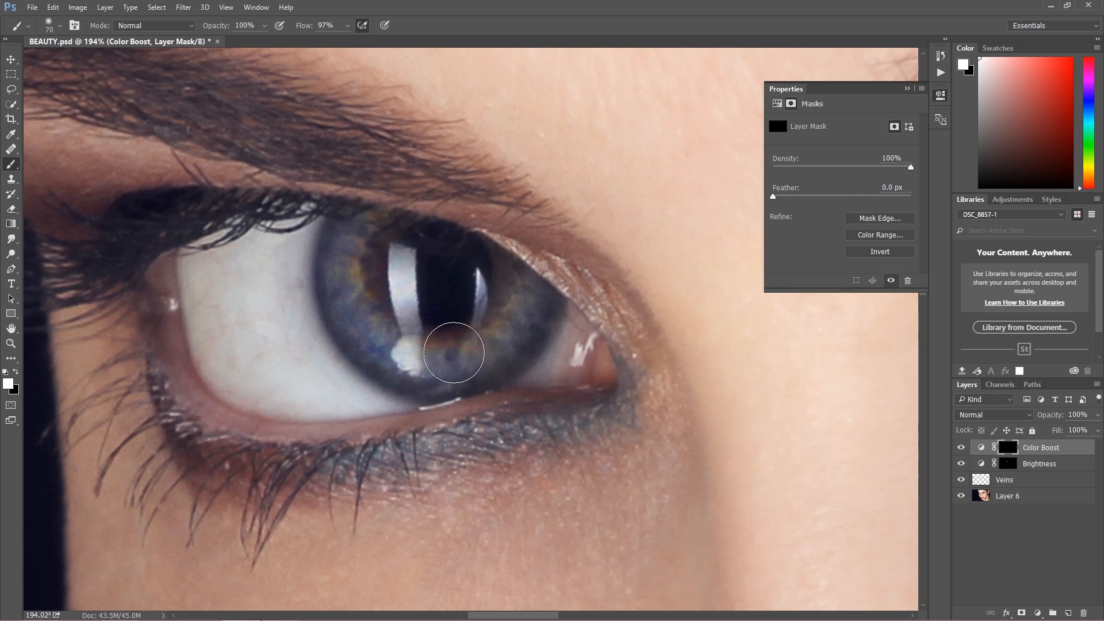
left_click_drag(455, 352, 378, 313)
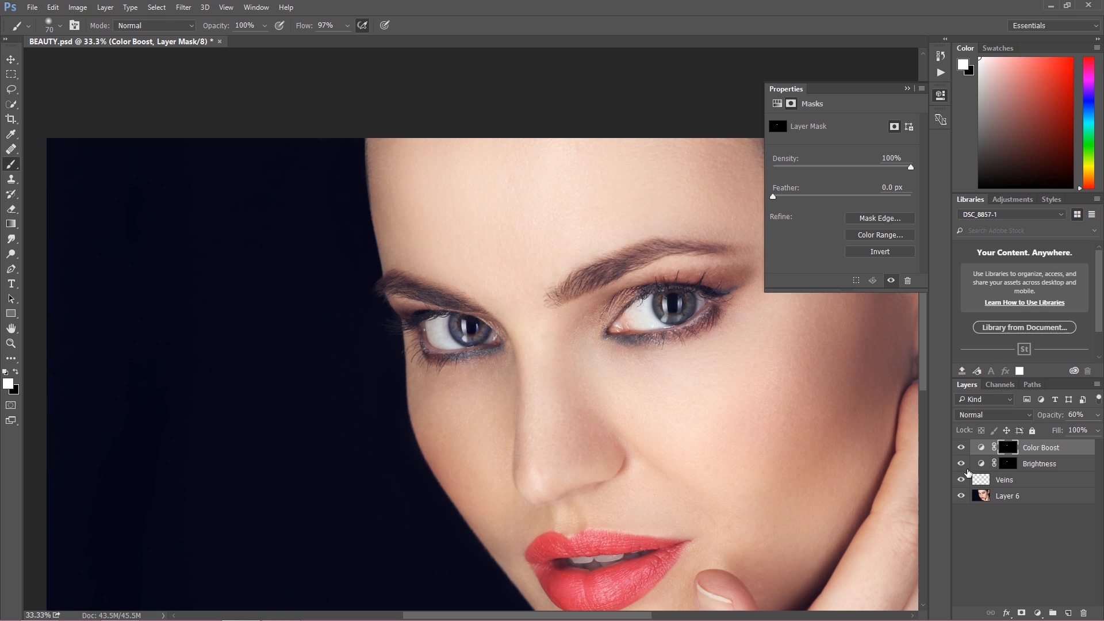
mouse_move(1027, 481)
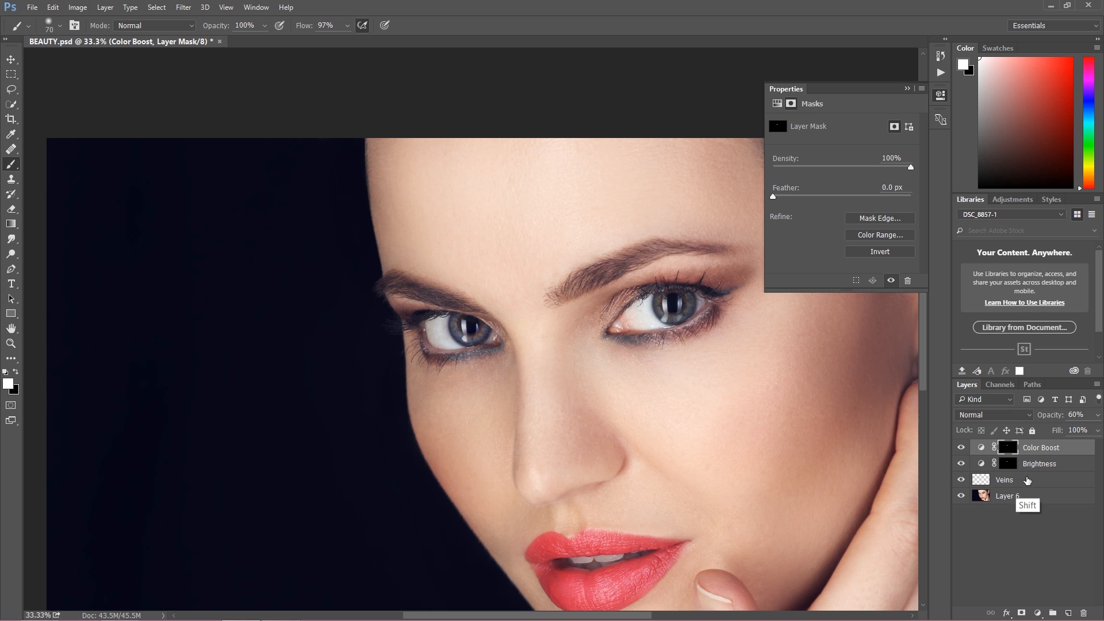